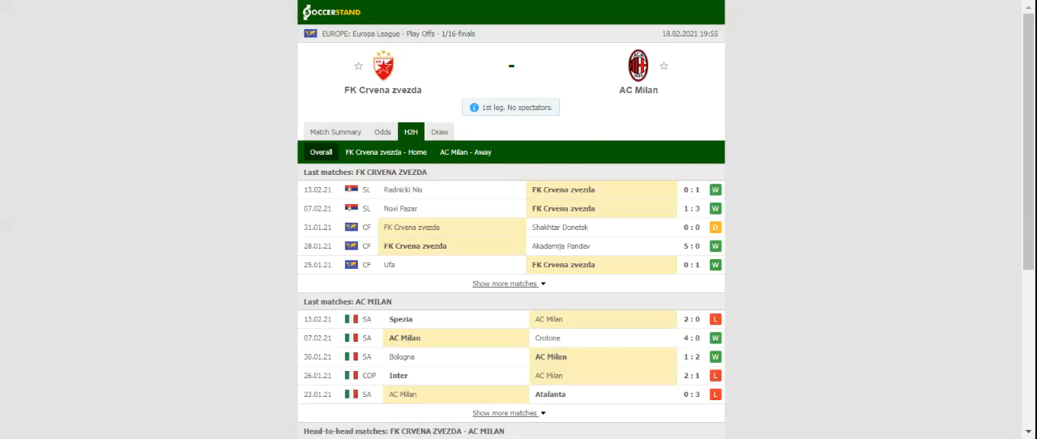
- Show AC Milan's recent away results in the head-to-head section
left_click(465, 152)
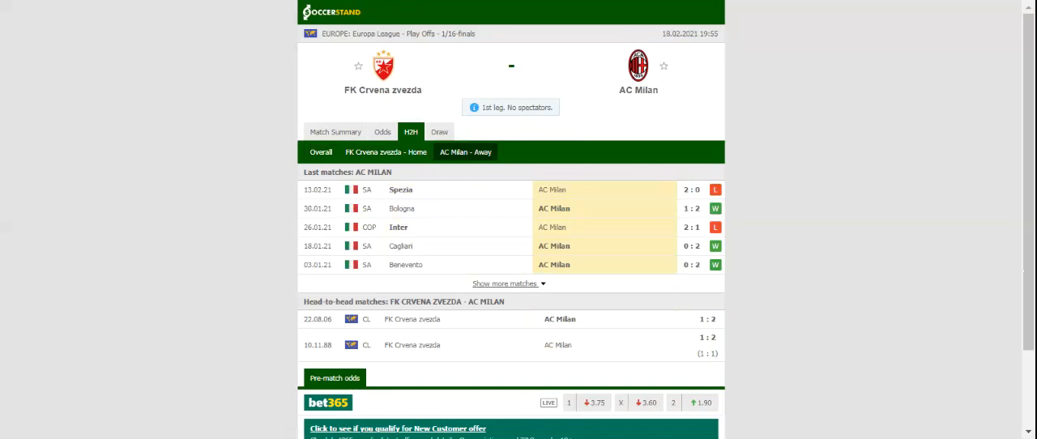
- Bring up the betting odds for FK Crvena zvezda vs AC Milan
left_click(383, 131)
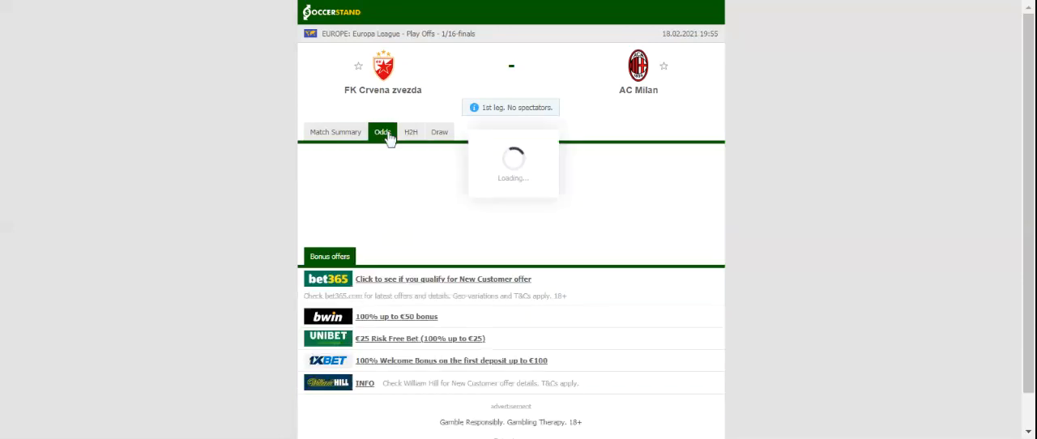